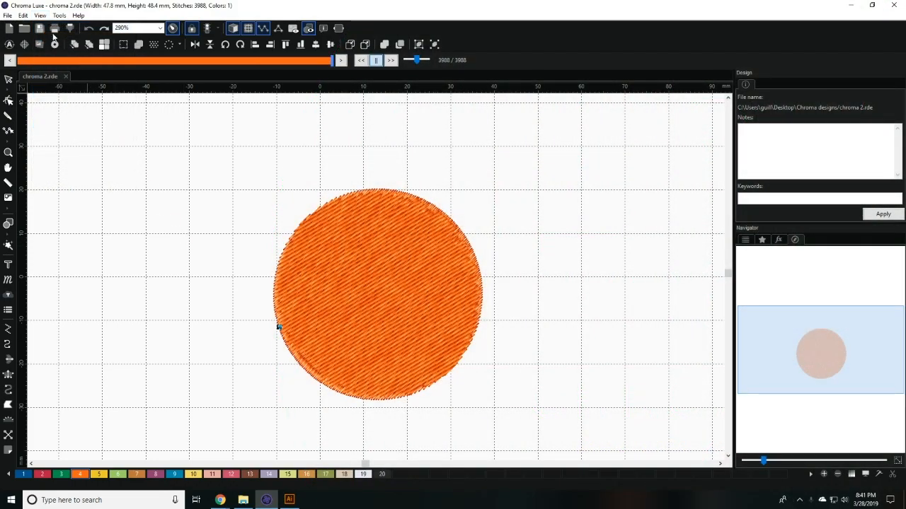
Turn on Slow Redraw and scrub the slider to replay the orange circle's stitches partway.
left_click(40, 16)
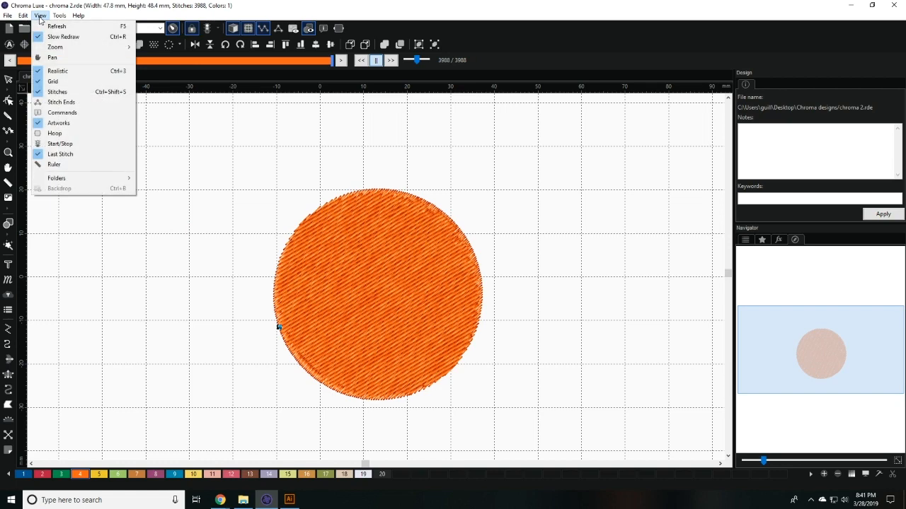
mouse_move(56, 26)
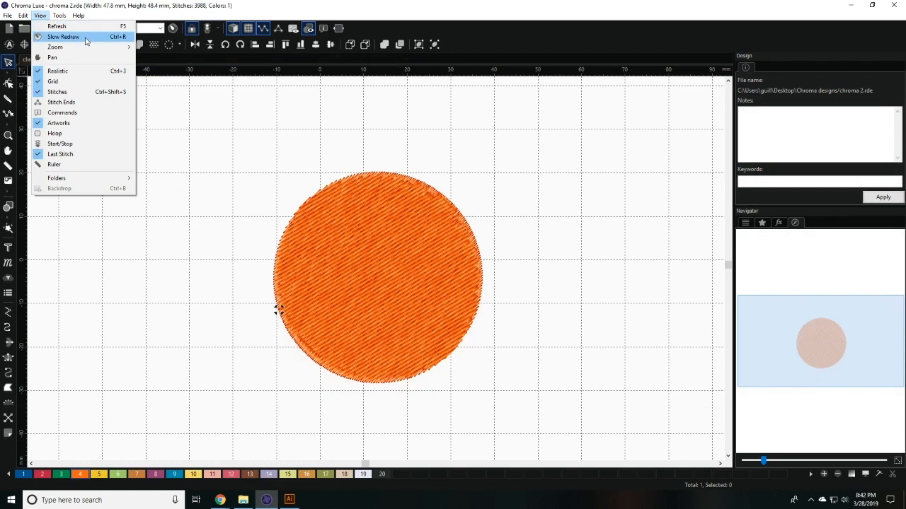
left_click(62, 37)
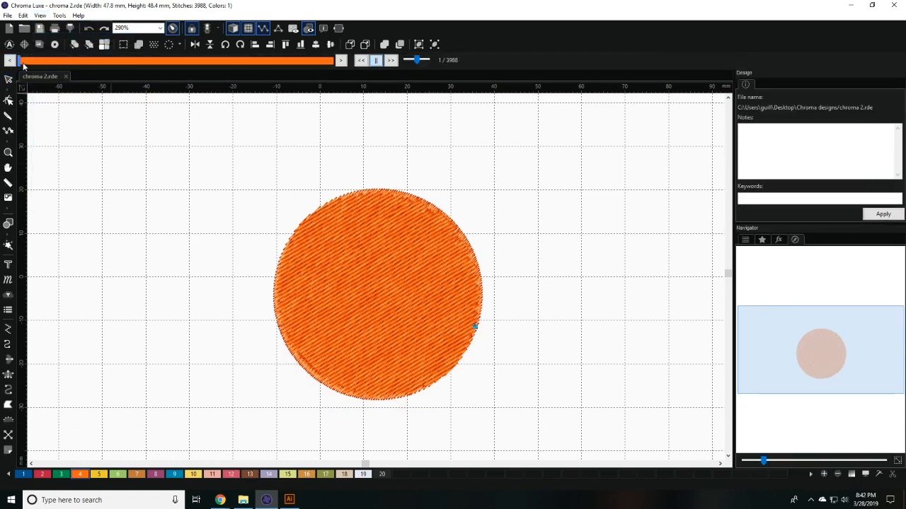
left_click_drag(15, 59, 248, 59)
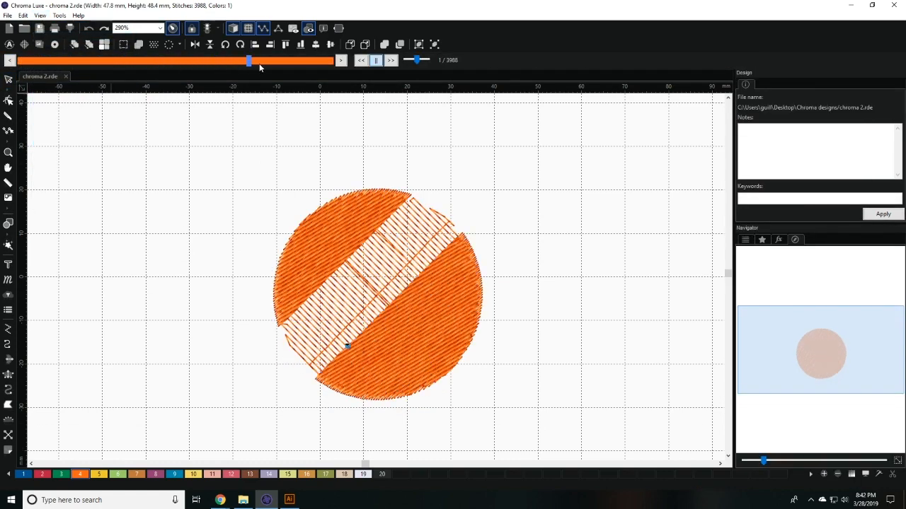
left_click(39, 16)
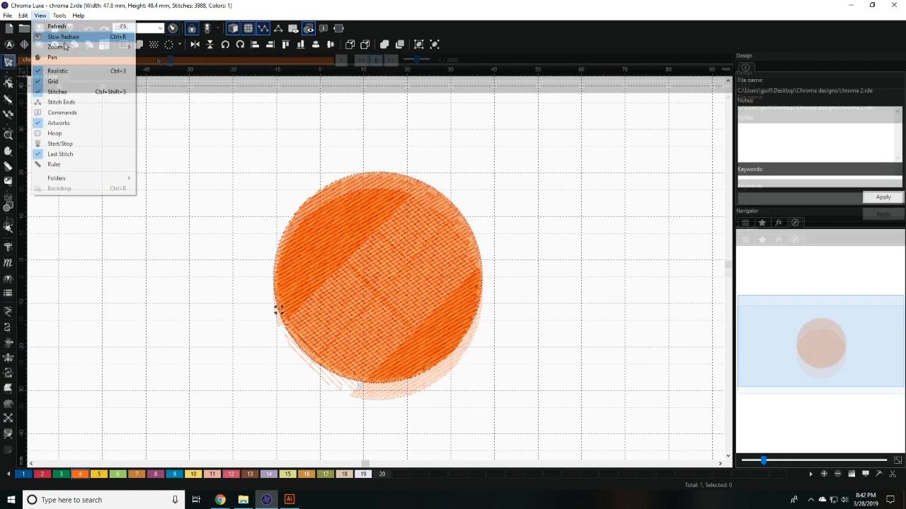
Switch to Pan mode from the View menu to move around the design.
left_click(56, 47)
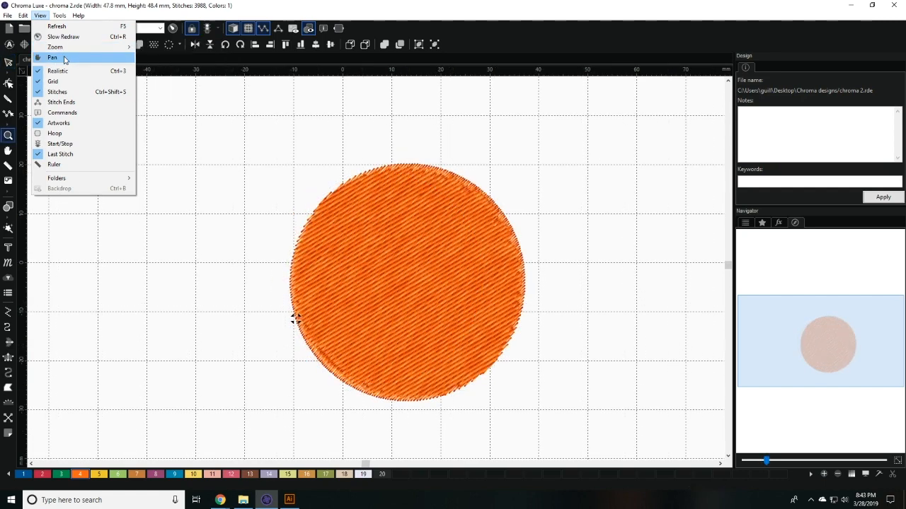
left_click(54, 57)
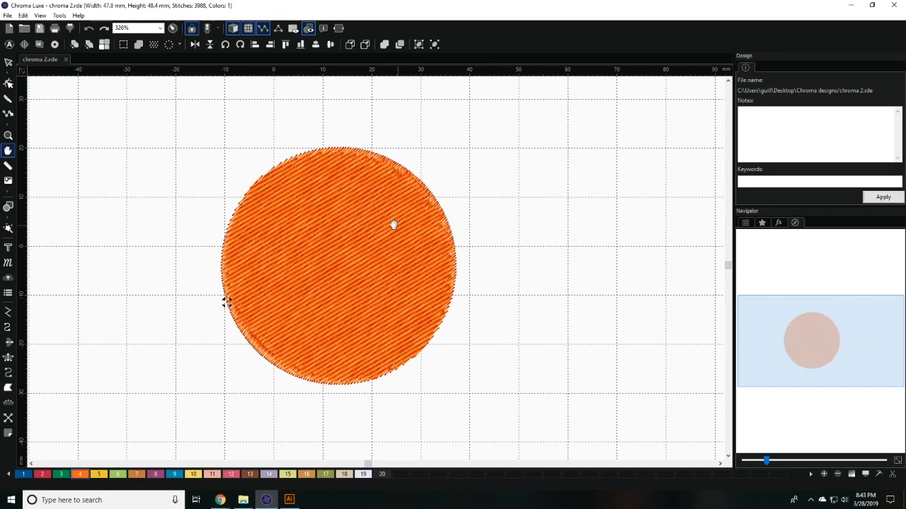
left_click(39, 16)
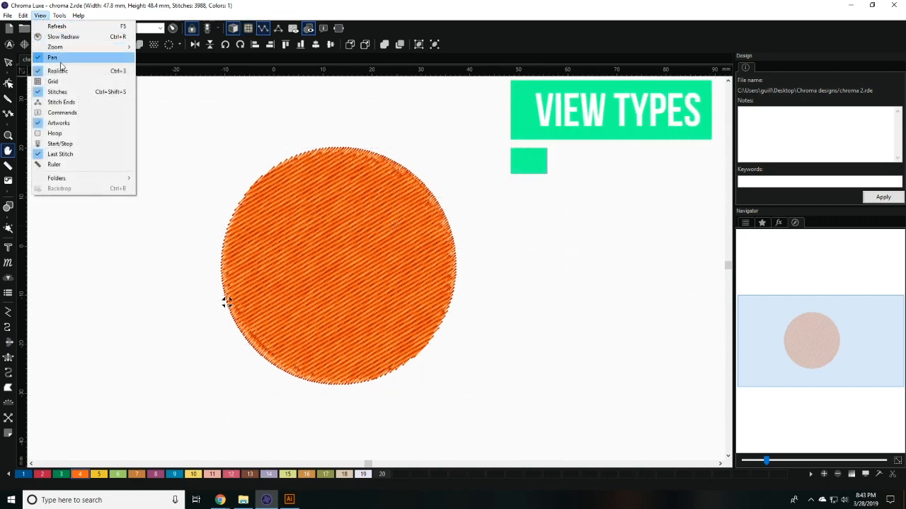
left_click(56, 71)
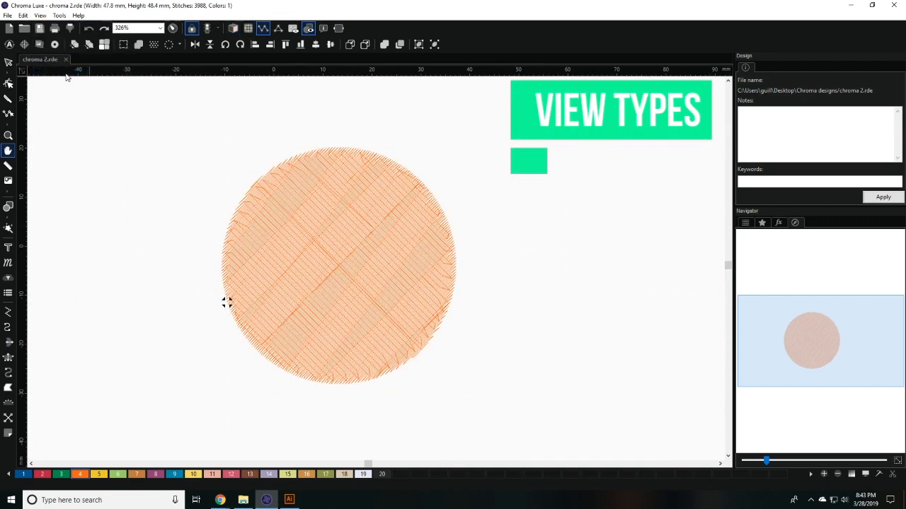
left_click(39, 16)
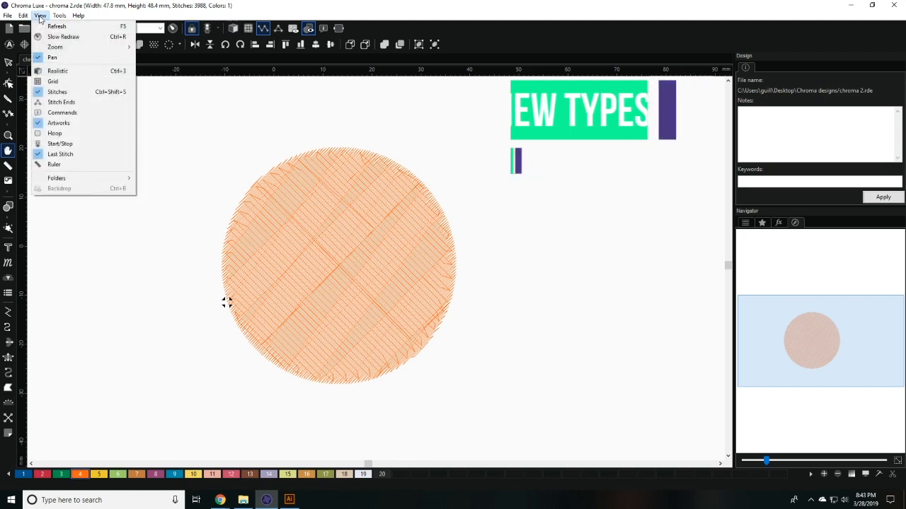
mouse_move(58, 71)
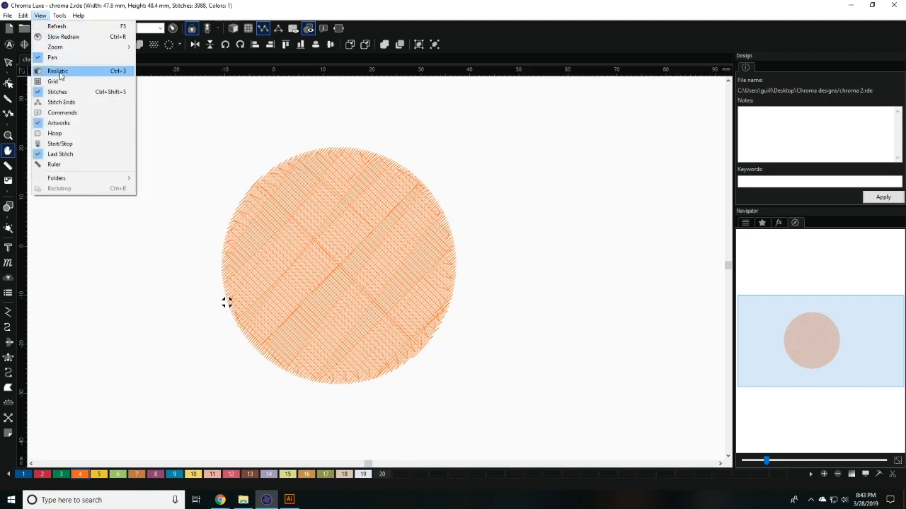
left_click(57, 71)
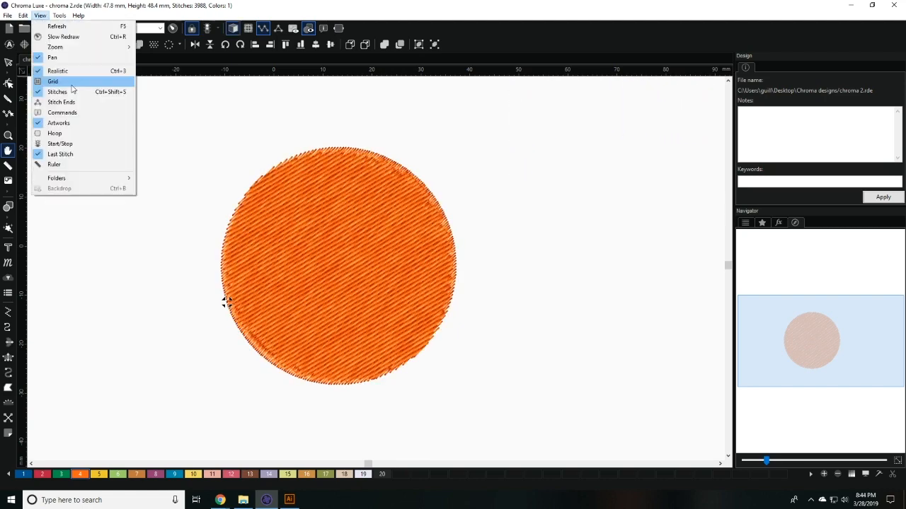
left_click(54, 81)
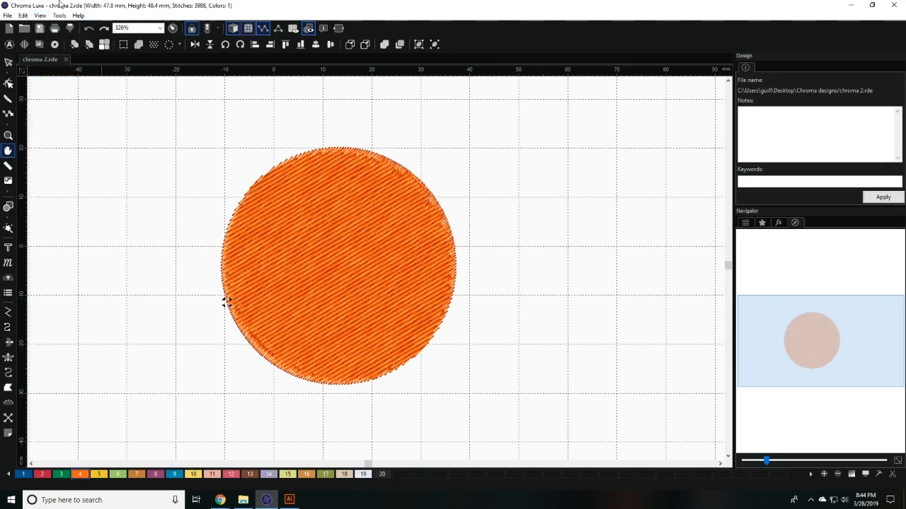
left_click(40, 14)
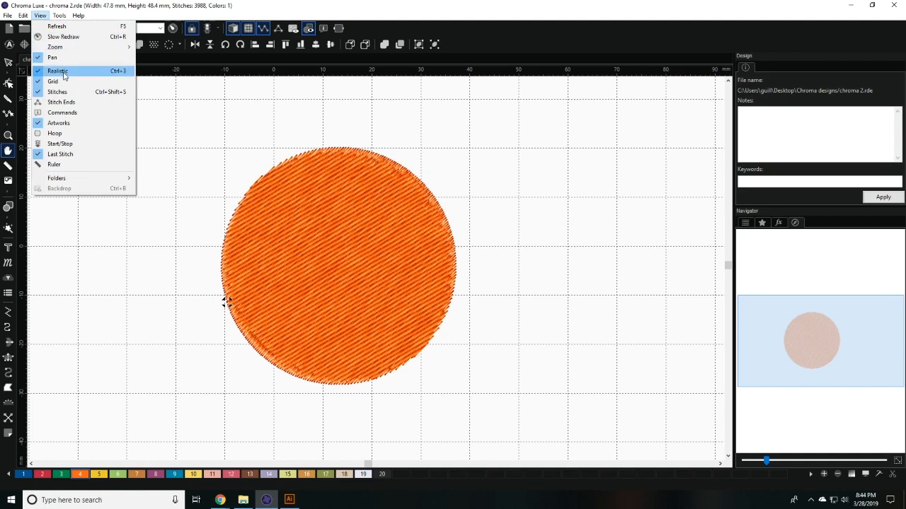
mouse_move(68, 92)
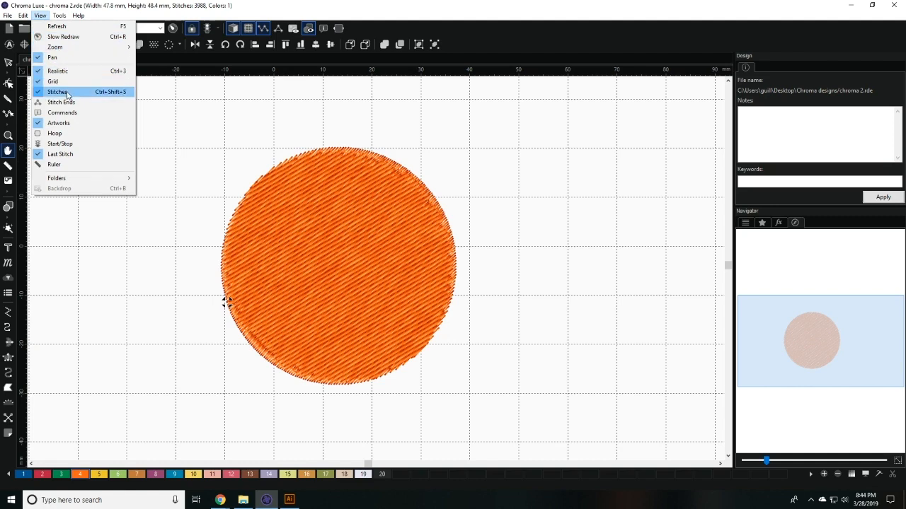
left_click(58, 92)
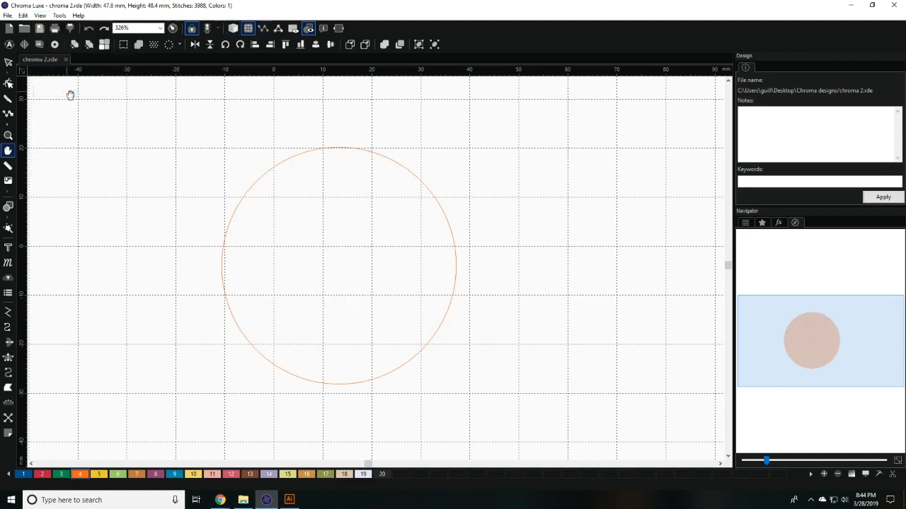
left_click(39, 14)
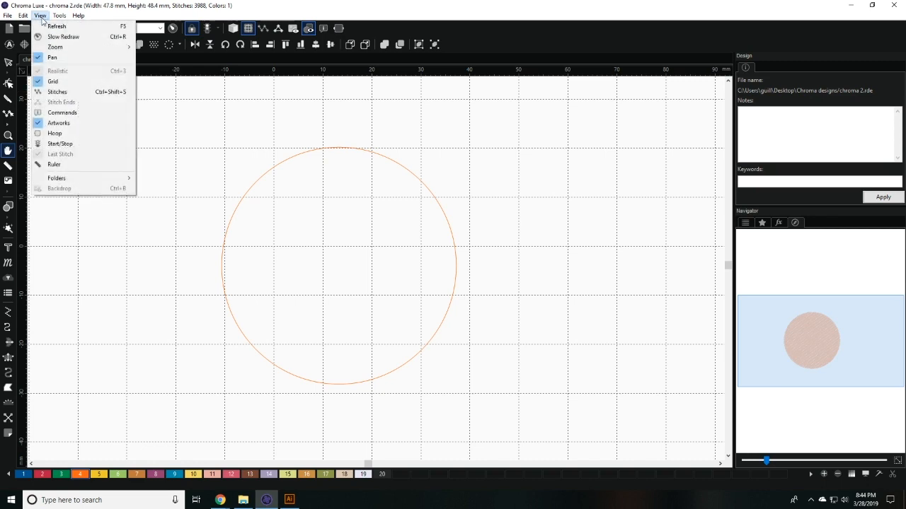
left_click(57, 91)
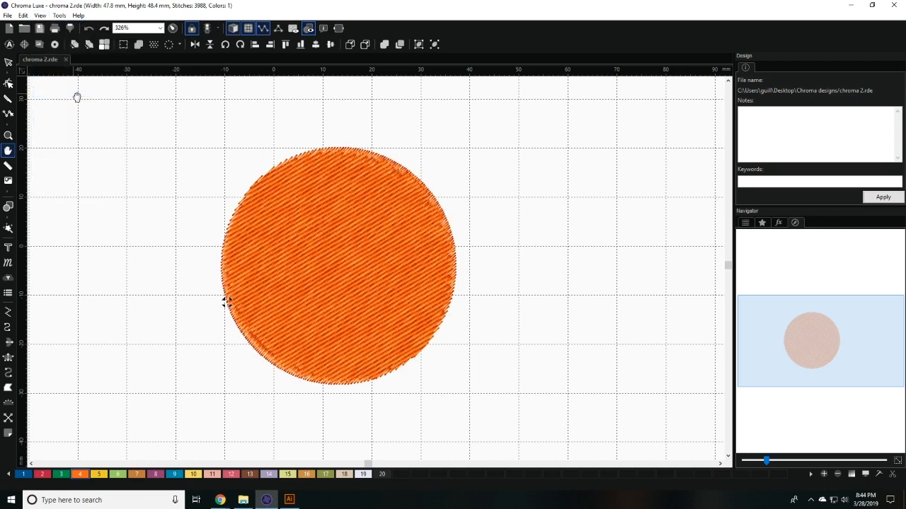
left_click(40, 15)
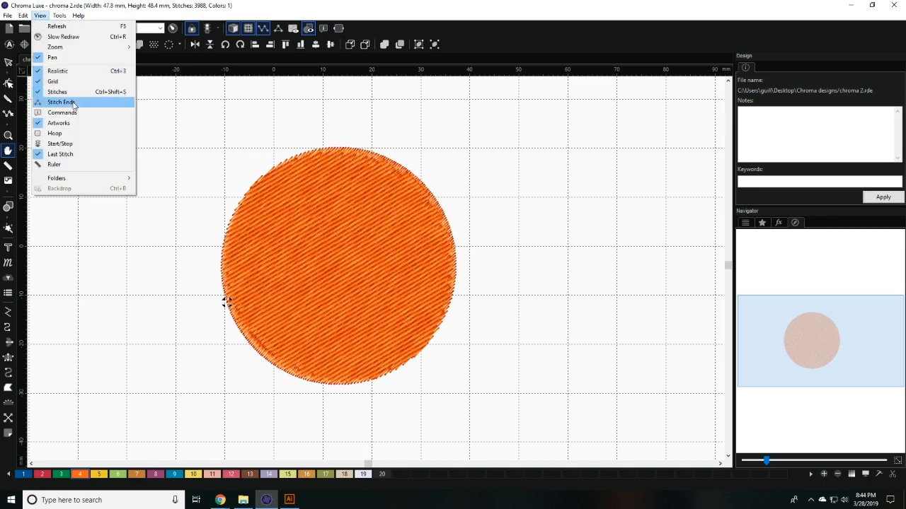
Toggle the Stitch Ends display on the orange circle.
left_click(61, 102)
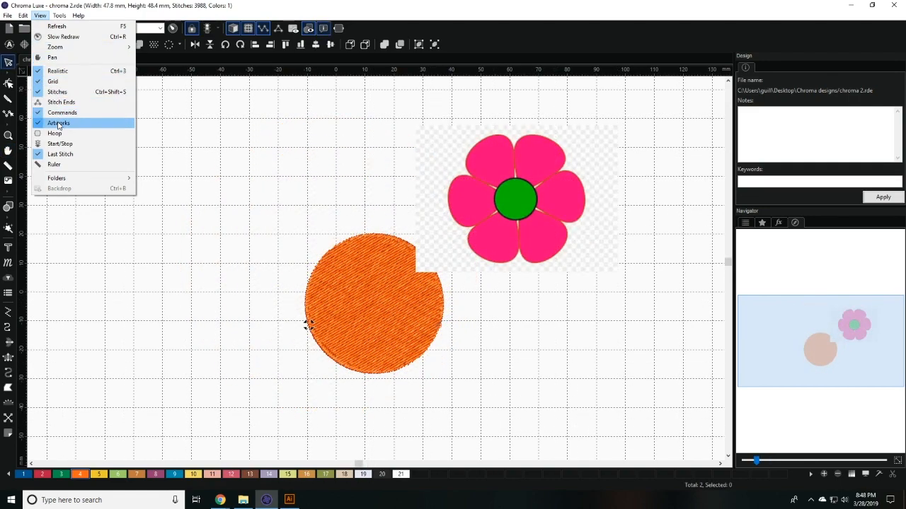
Hide the flower artwork and apply a large Ricoma hoop around the orange circle.
left_click(59, 121)
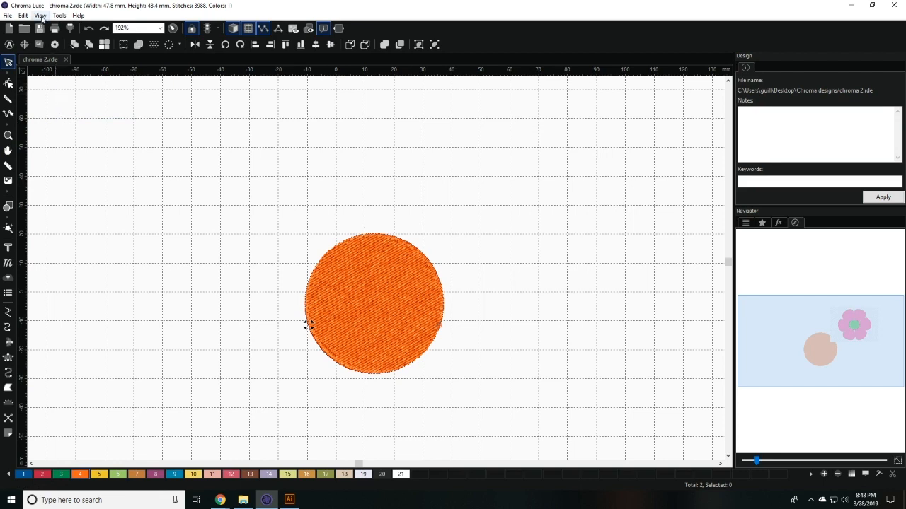
left_click(40, 15)
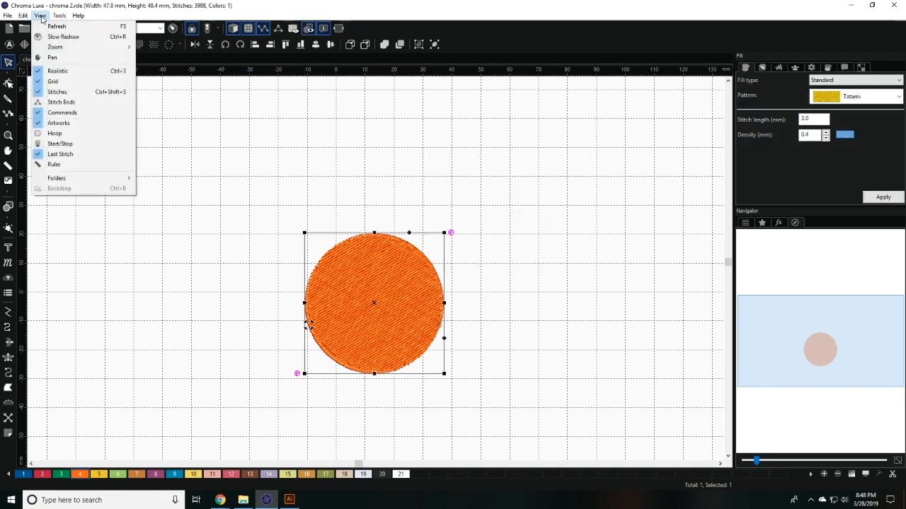
left_click(54, 133)
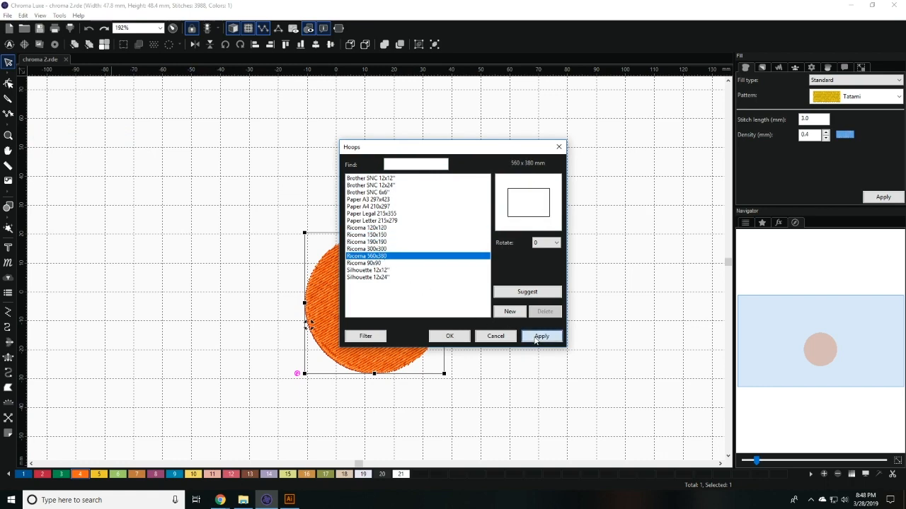
left_click(39, 14)
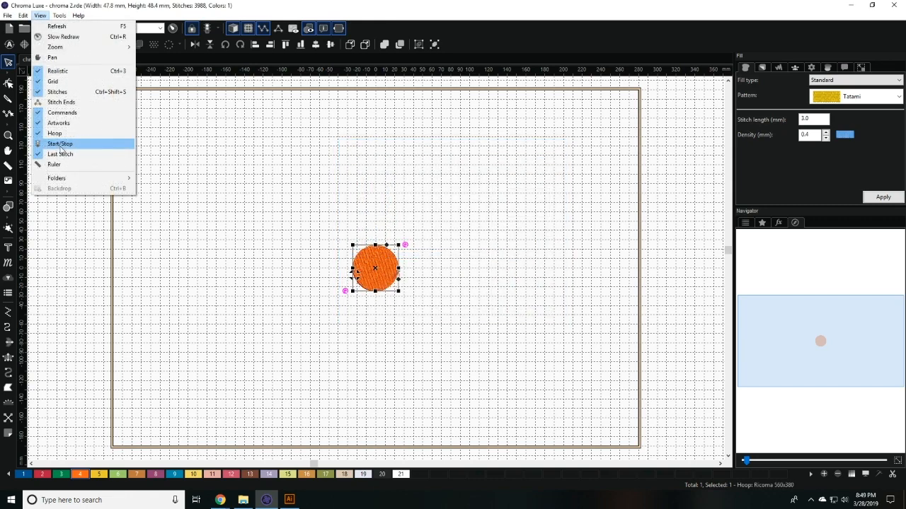
Show the Start/Stop marker at the centre of the orange circle.
left_click(60, 153)
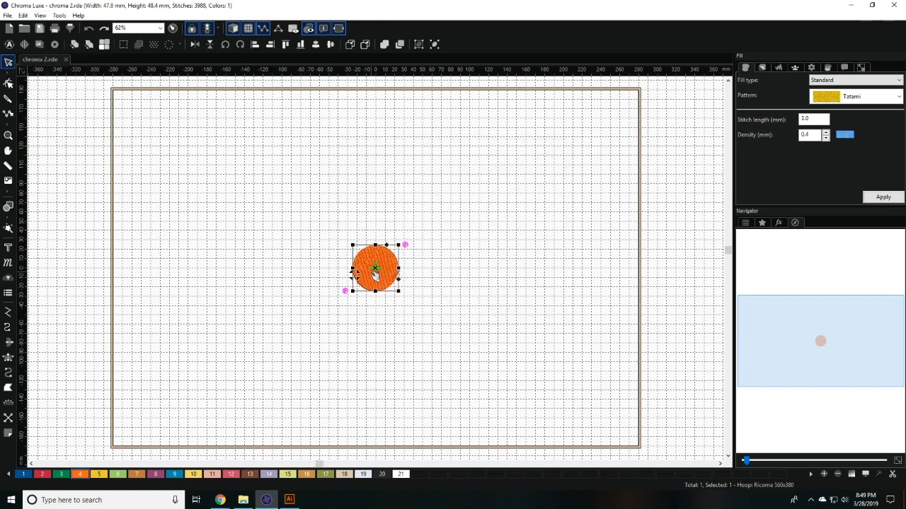
left_click(39, 15)
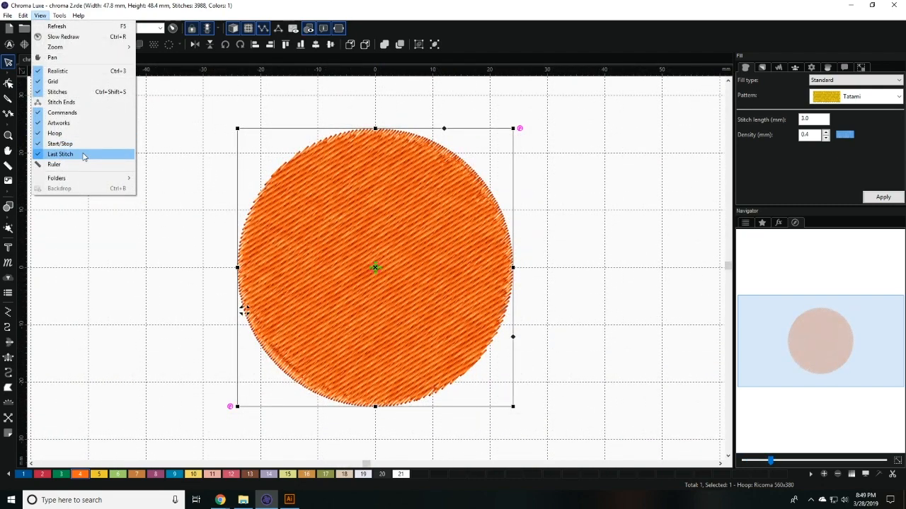
mouse_move(82, 164)
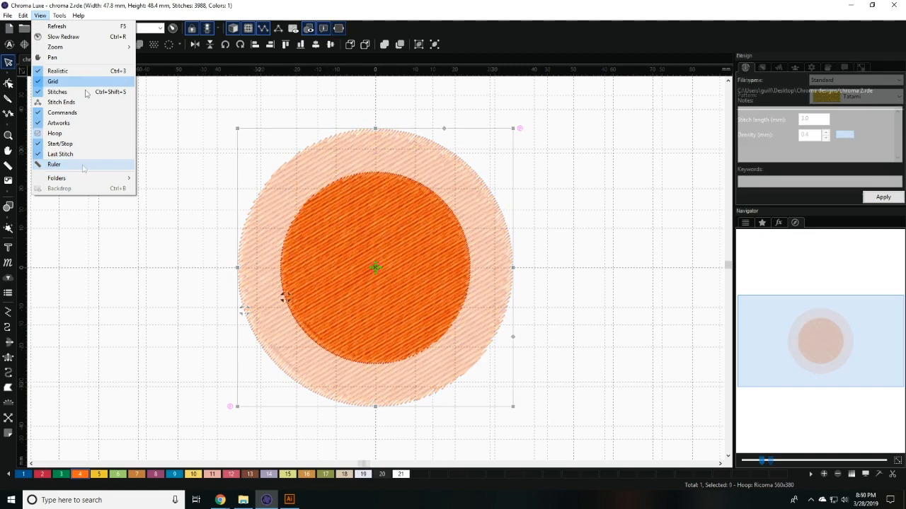
left_click(54, 133)
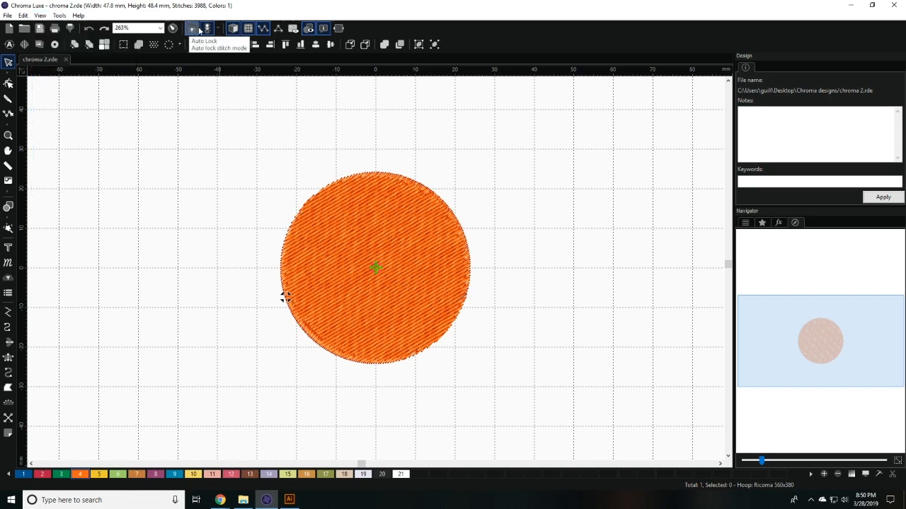
mouse_move(233, 29)
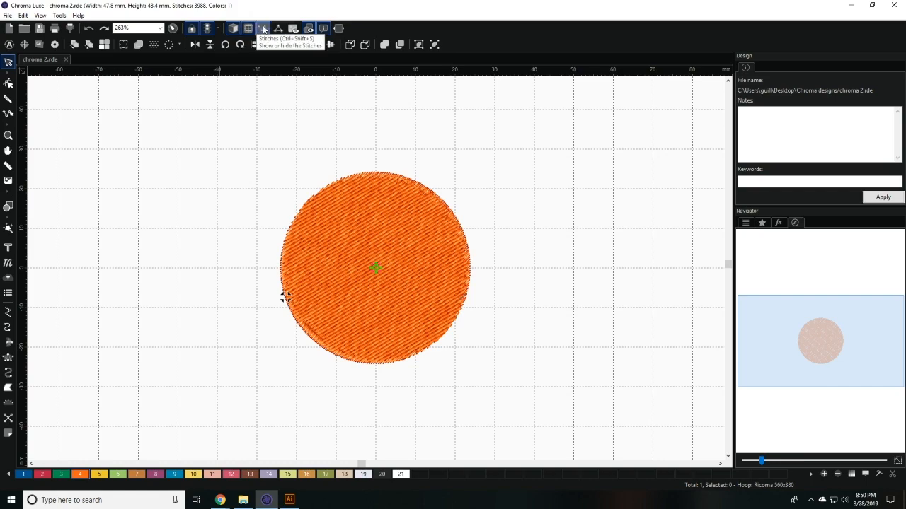
left_click(40, 14)
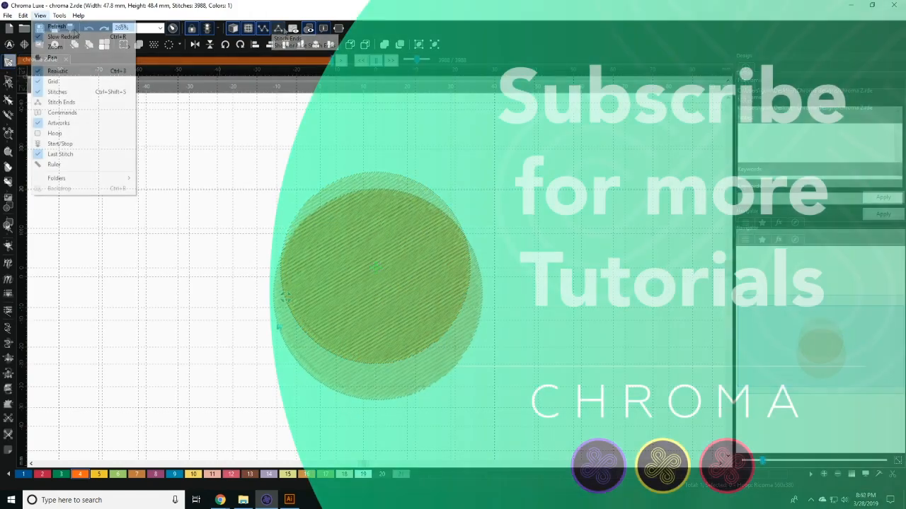